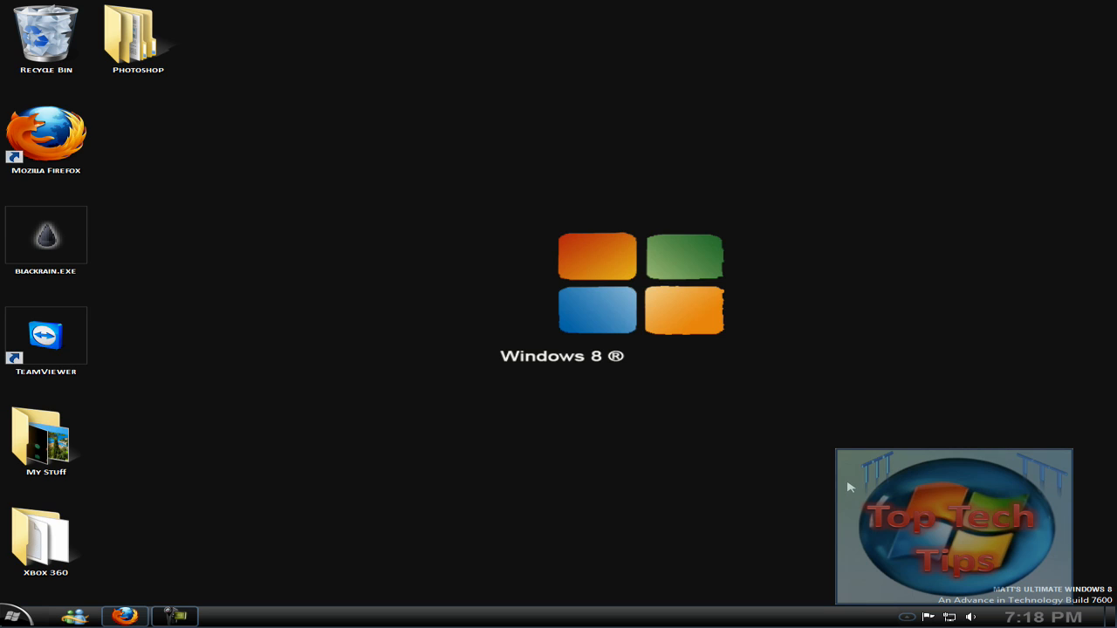
mouse_move(962, 575)
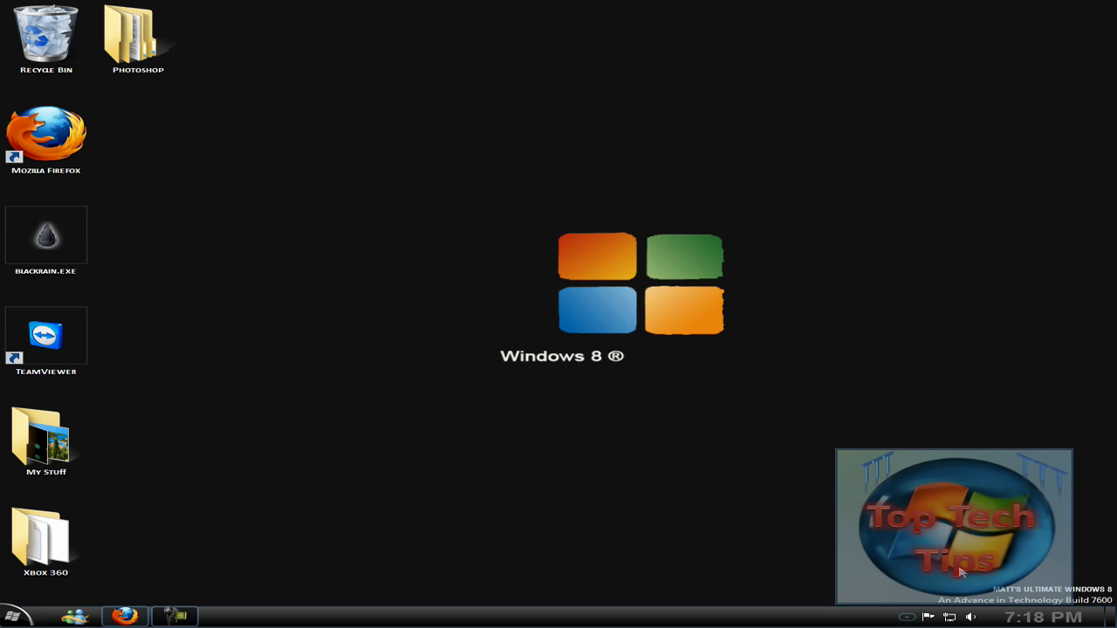
mouse_move(932, 576)
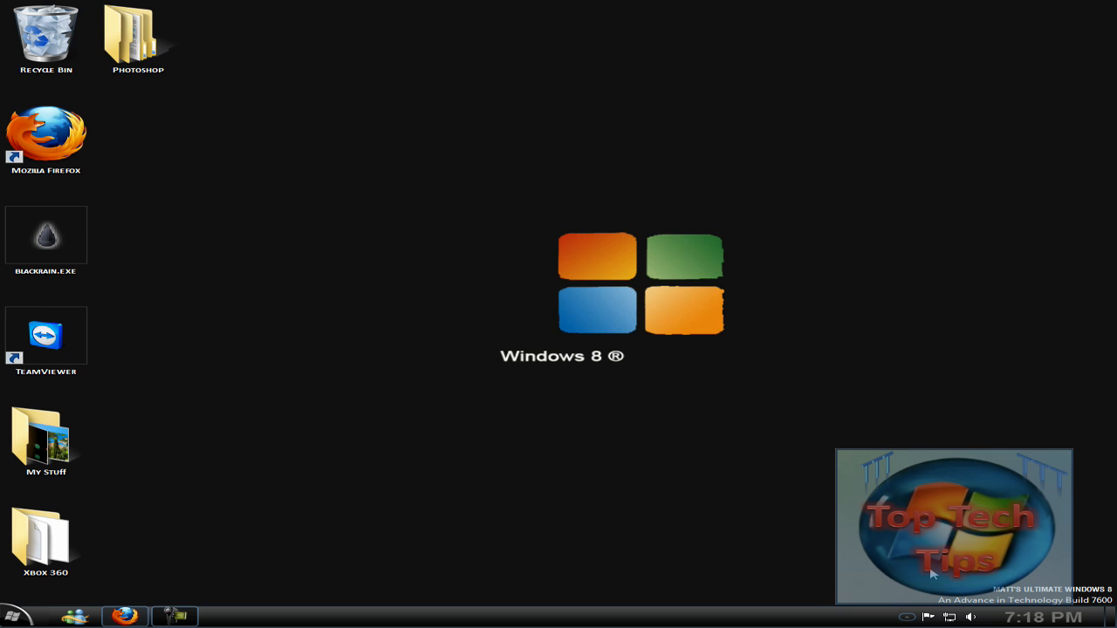
mouse_move(930, 538)
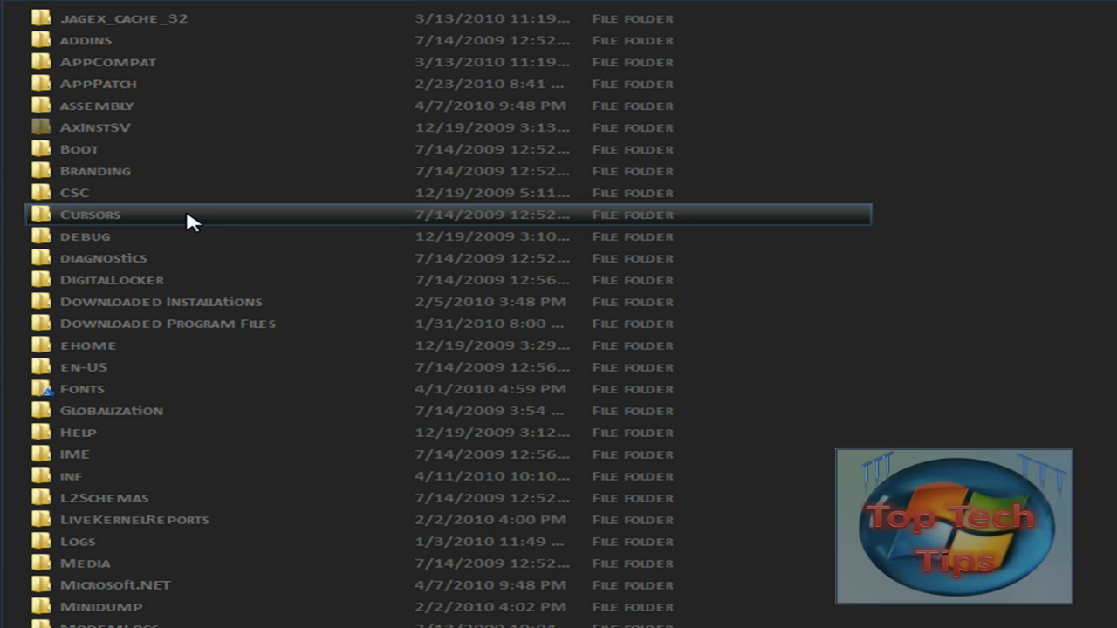
Scroll the en-US folder listing down toward user32.dll.mui
scroll("down", 3)
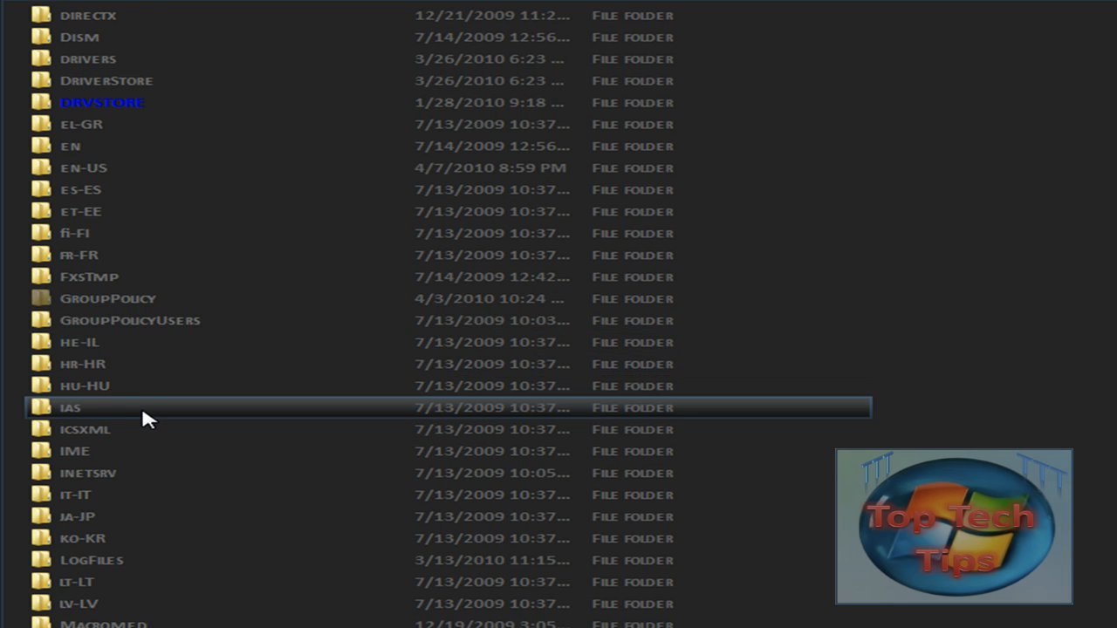
mouse_move(174, 184)
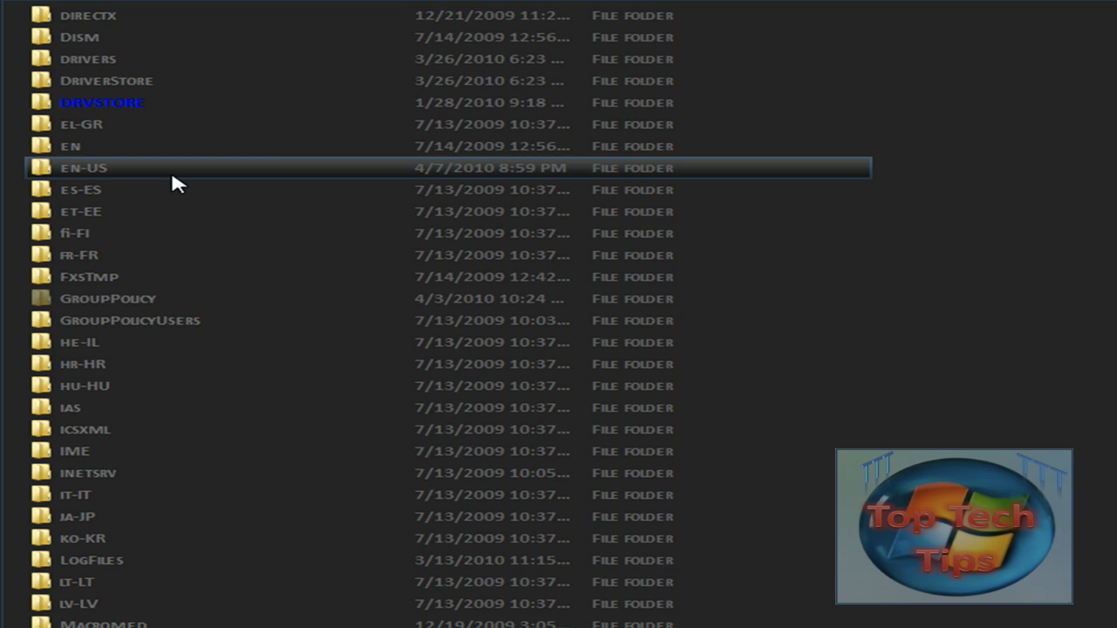
scroll("down", 3)
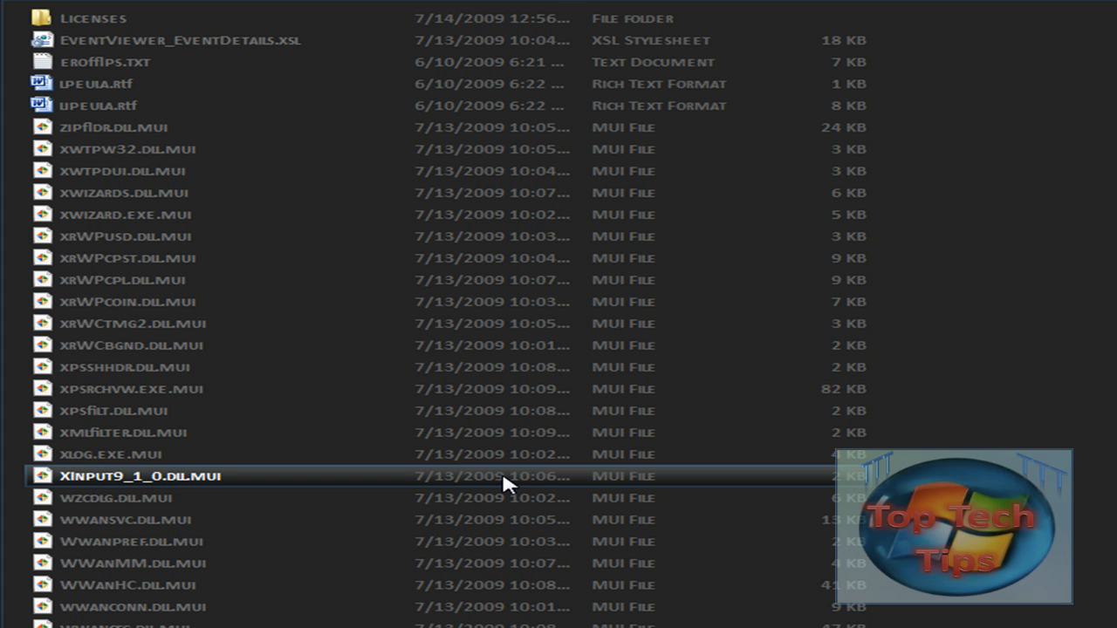
scroll("down", 3)
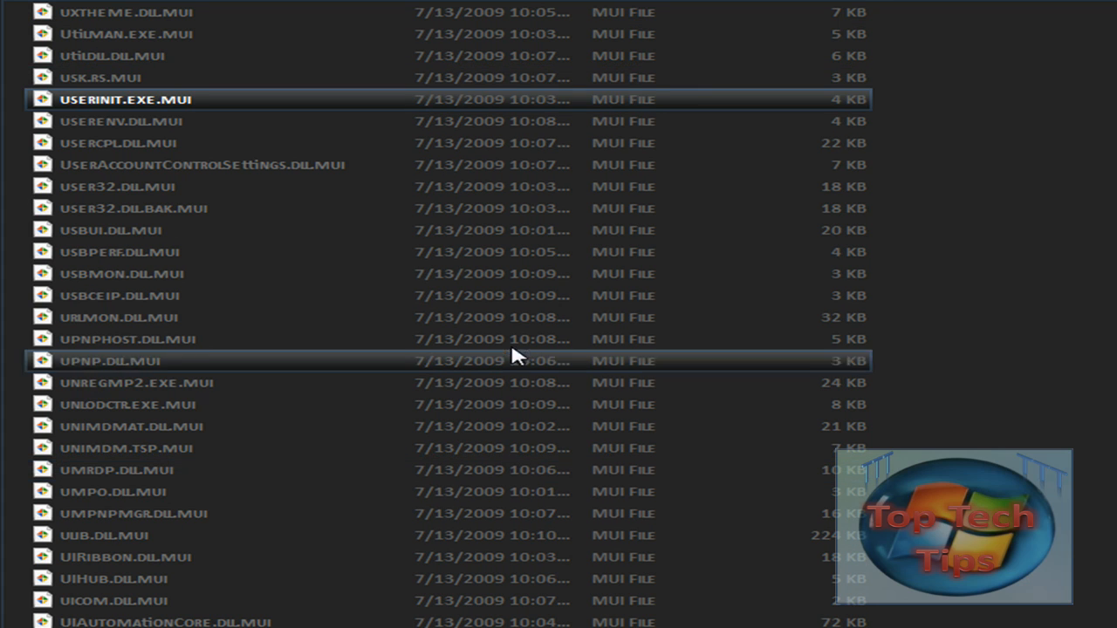
mouse_move(314, 212)
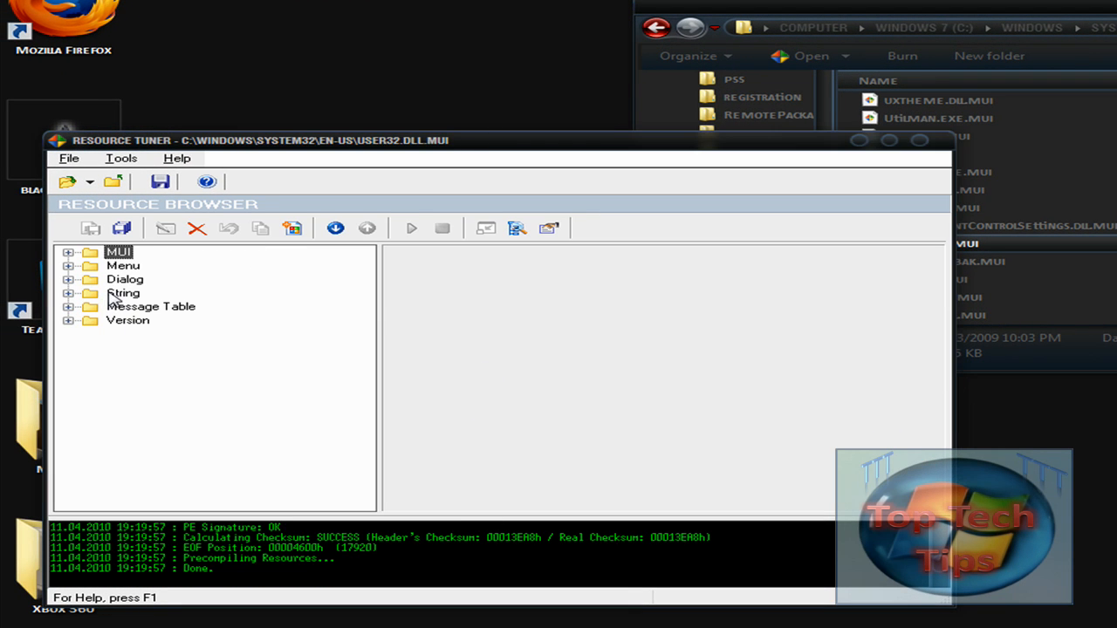
Expand the String group and display table 44, then table 45 with the watermark strings
left_click(70, 292)
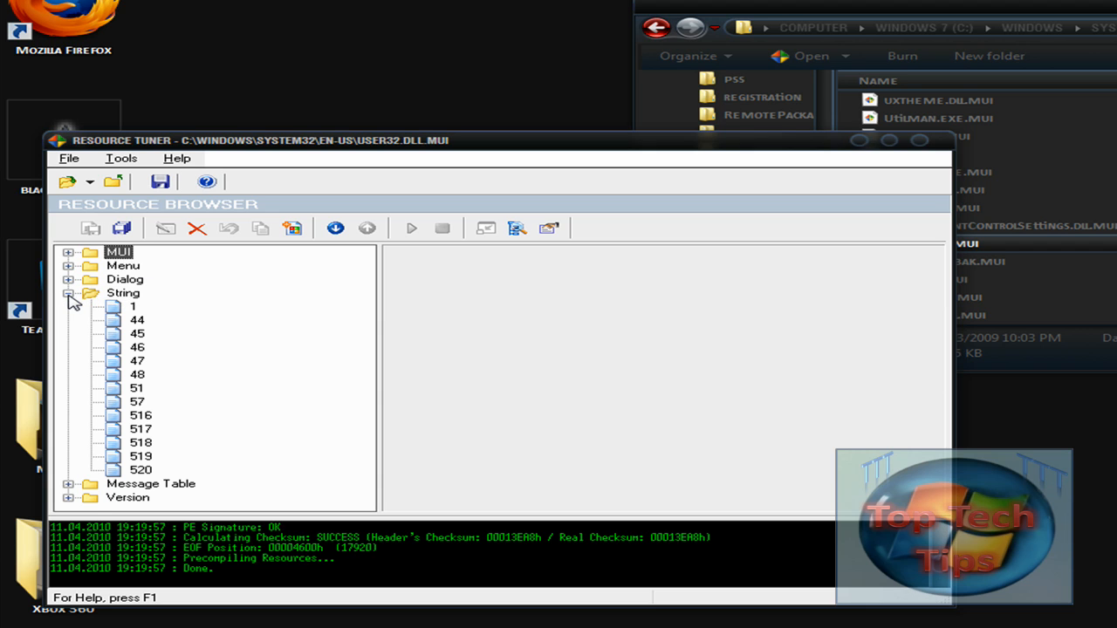
left_click(137, 320)
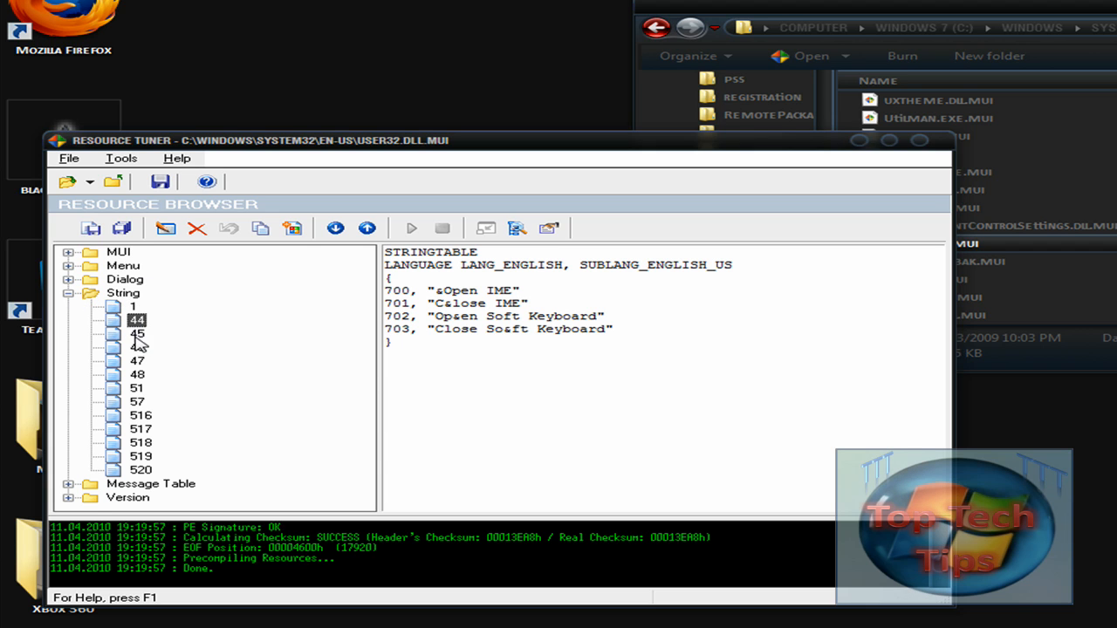
left_click(137, 334)
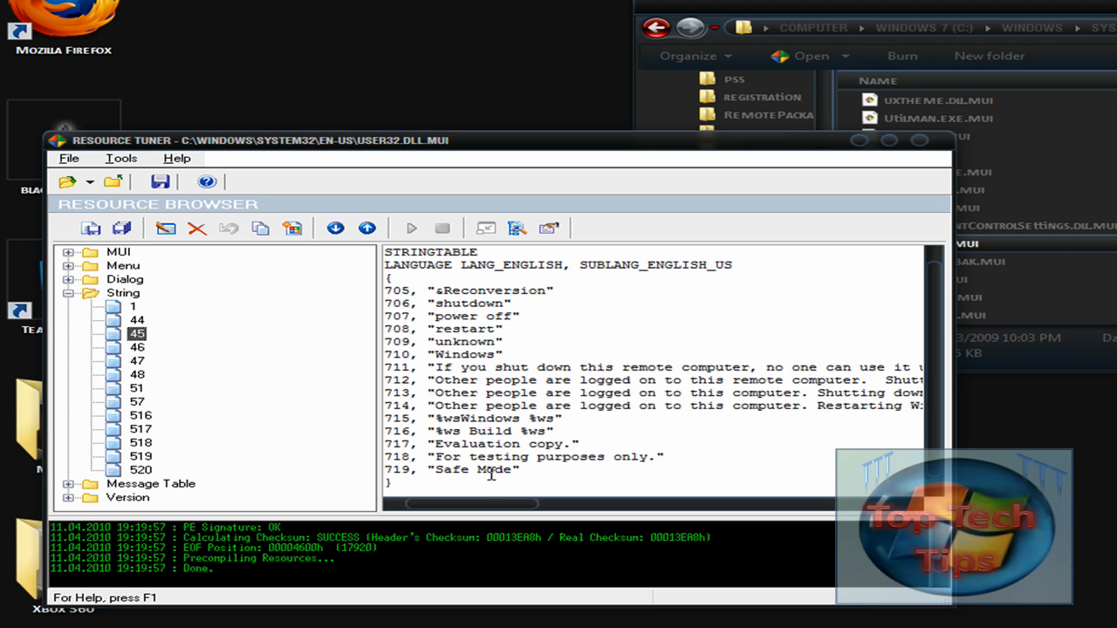
mouse_move(491, 424)
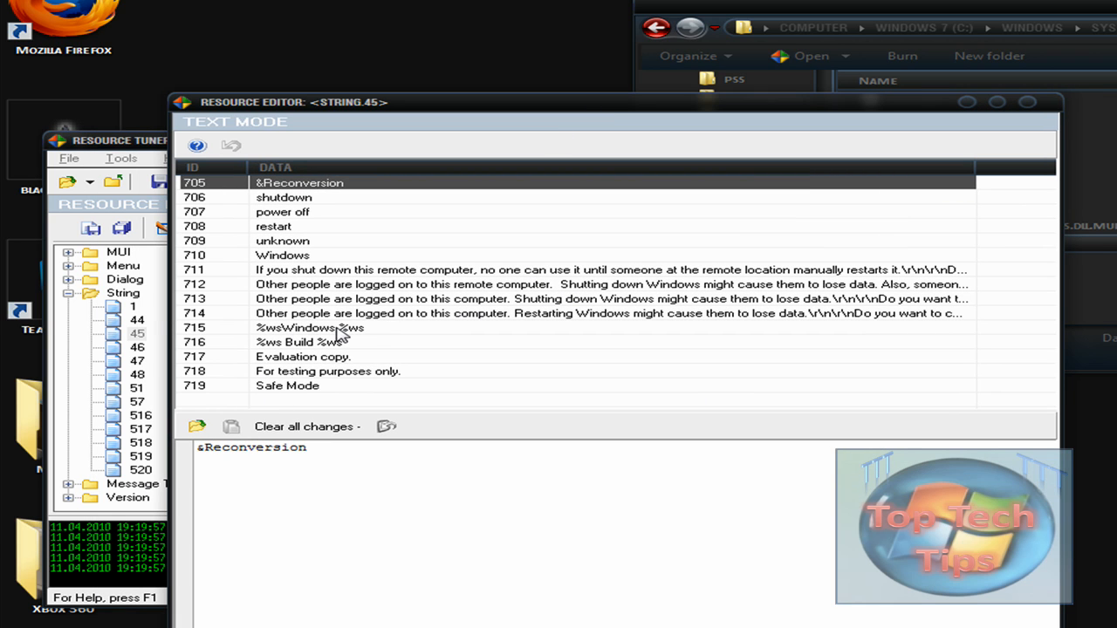
Load entry 716, then entry 715 (%wsWindows %ws) into the string editor
left_click(315, 342)
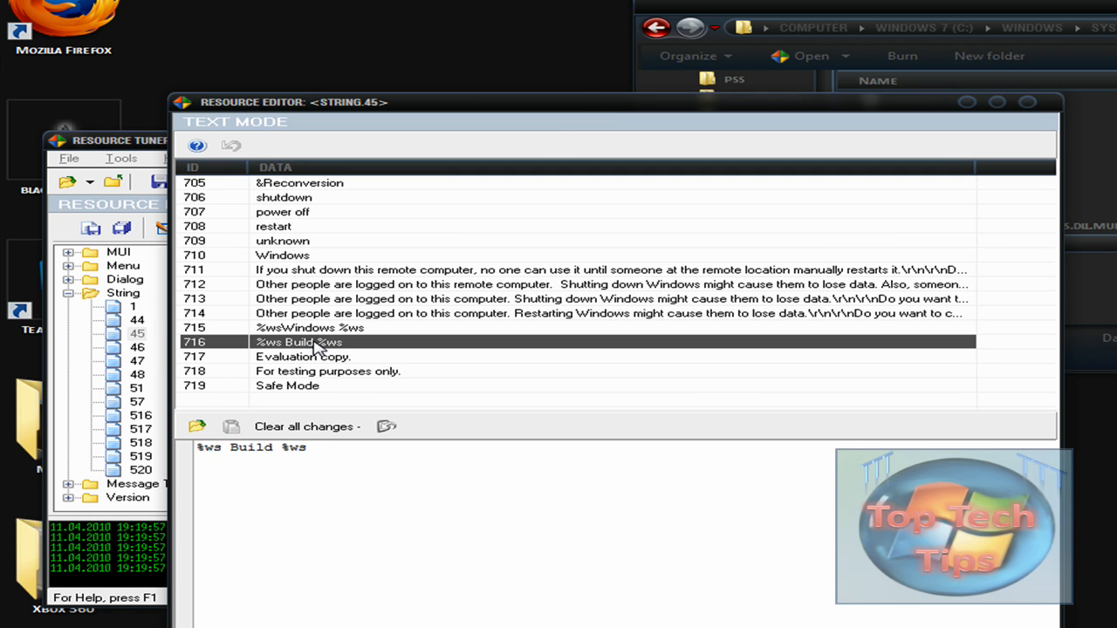
left_click(323, 327)
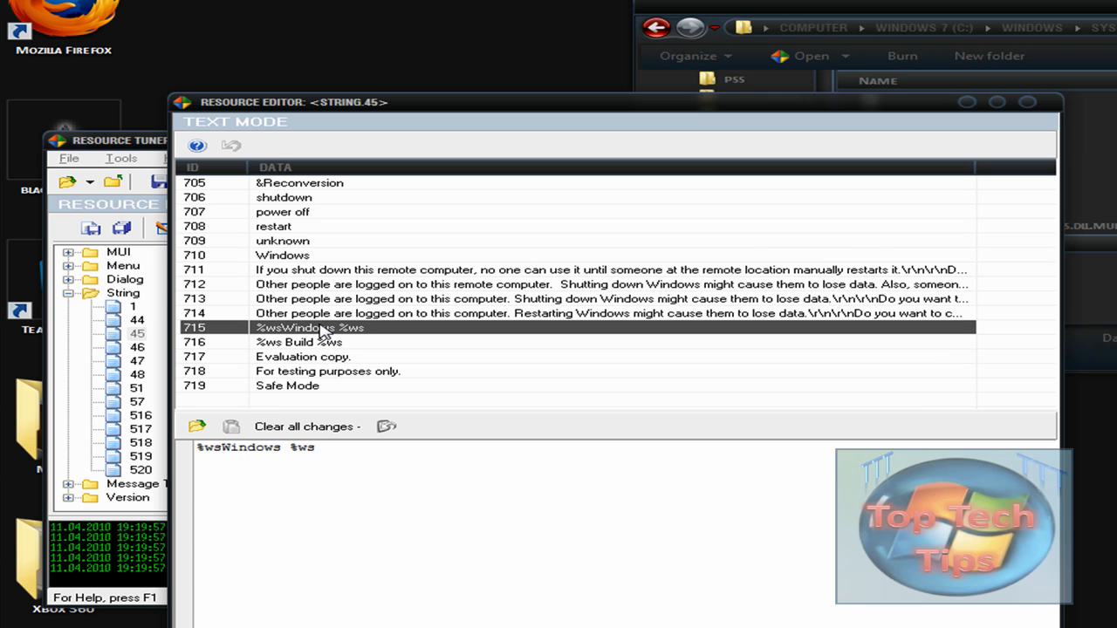
mouse_move(319, 341)
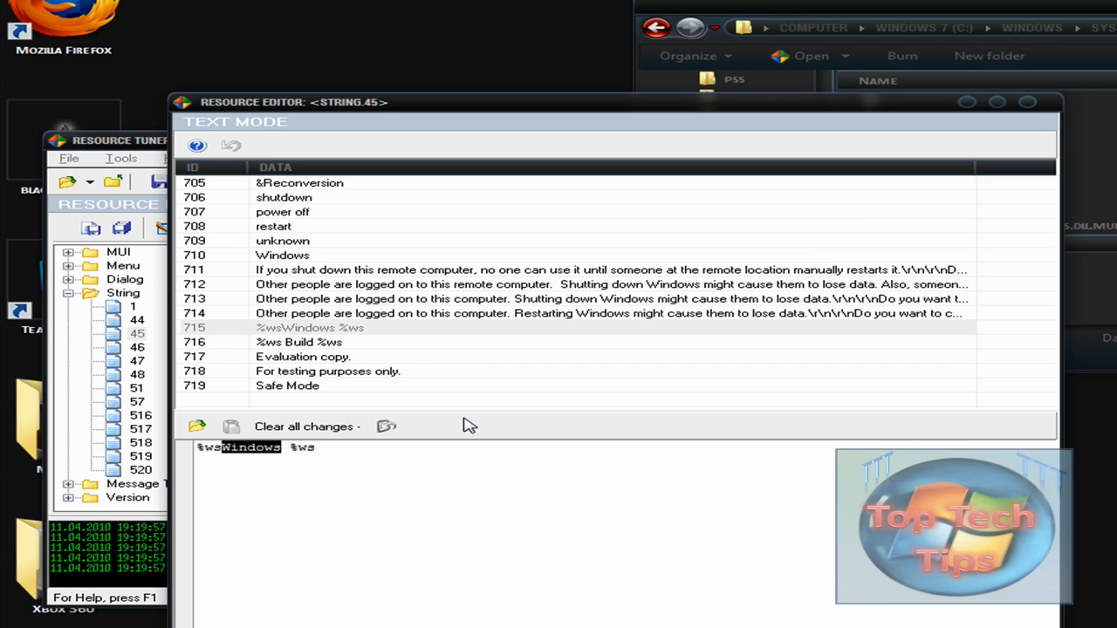
Replace 'Windows' in entry 715 so it reads %wsTopT3chTips %ws
type("Top")
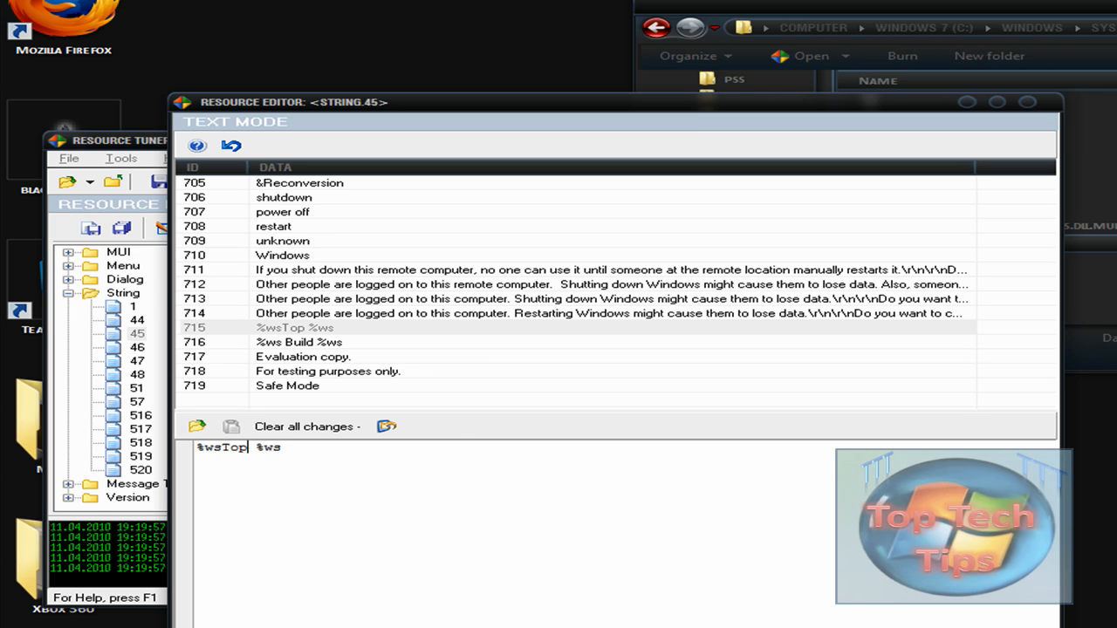
type("T3ch")
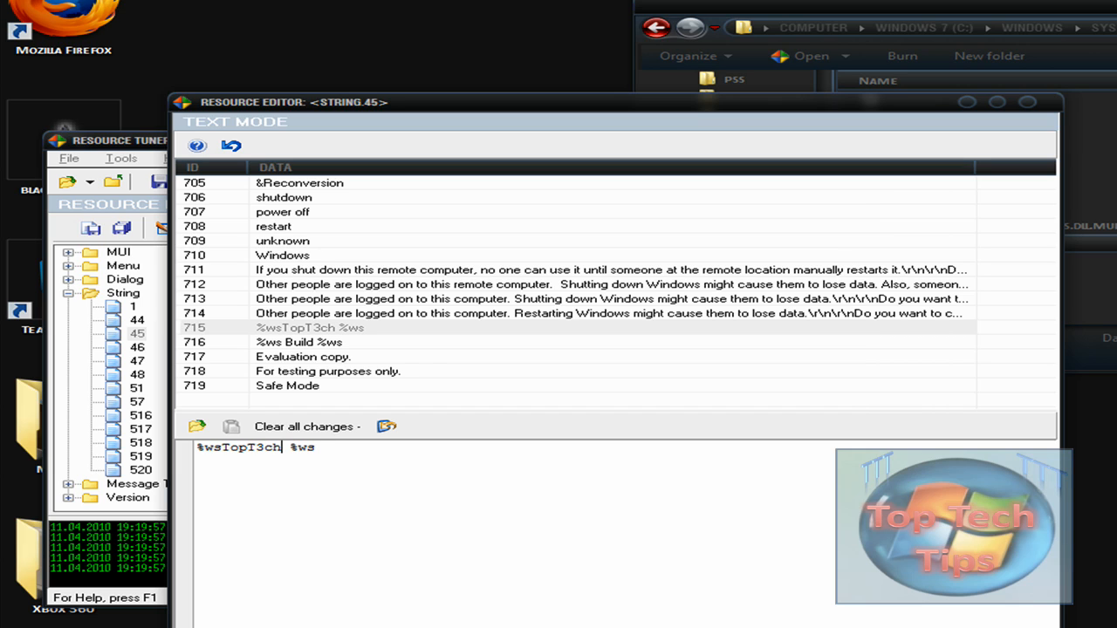
type("Tips")
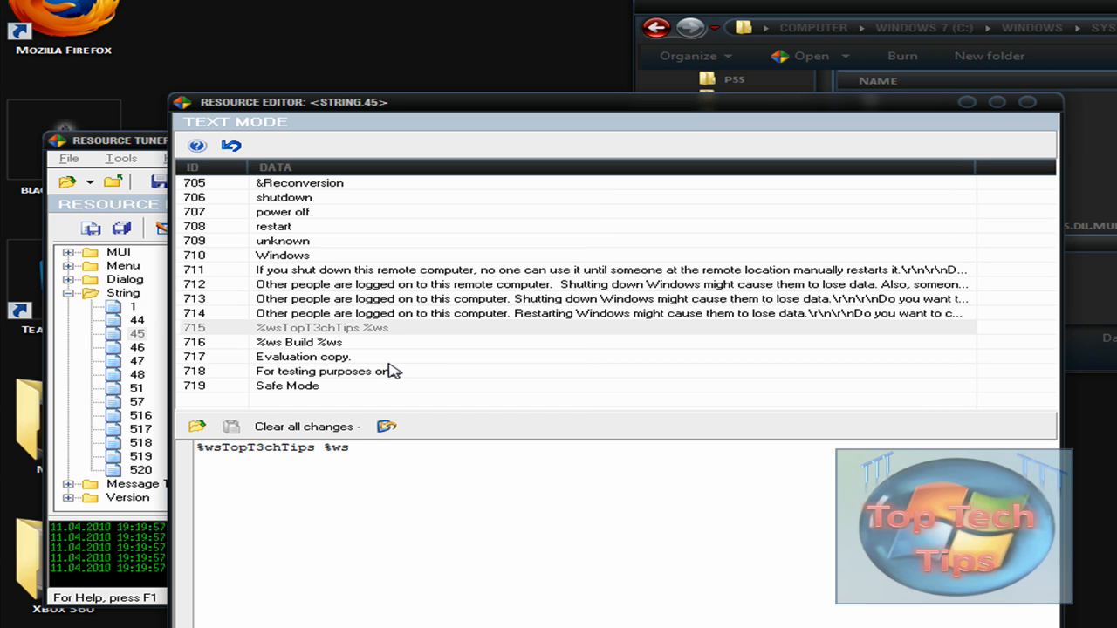
Make entry 716 read %wsAn Advance in Technology Build %ws, fixing a typo
left_click(299, 342)
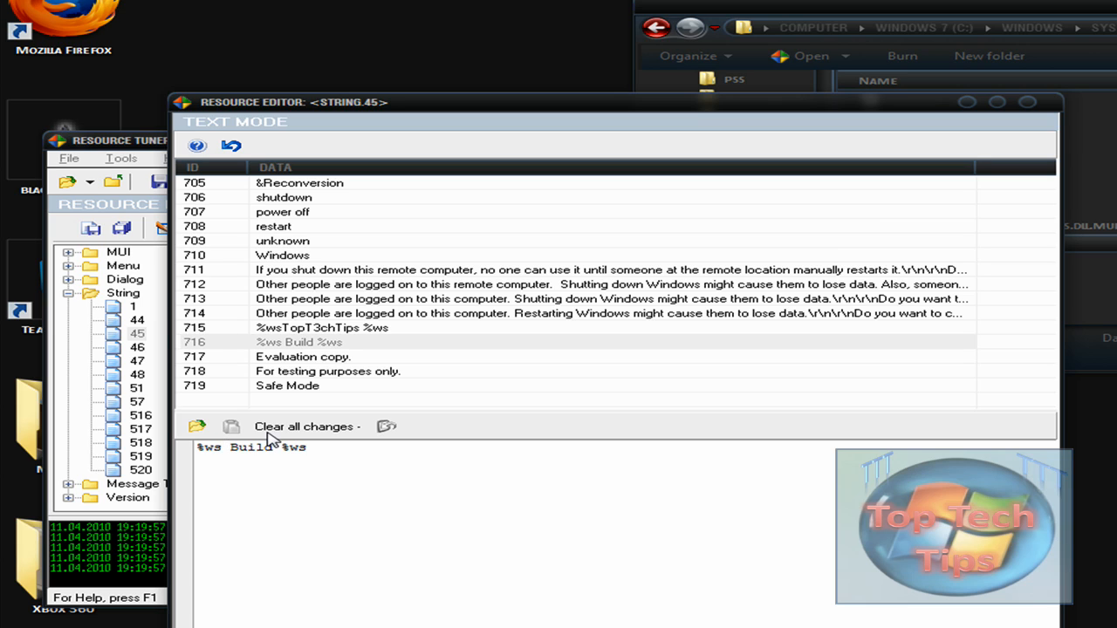
type("An Advance i")
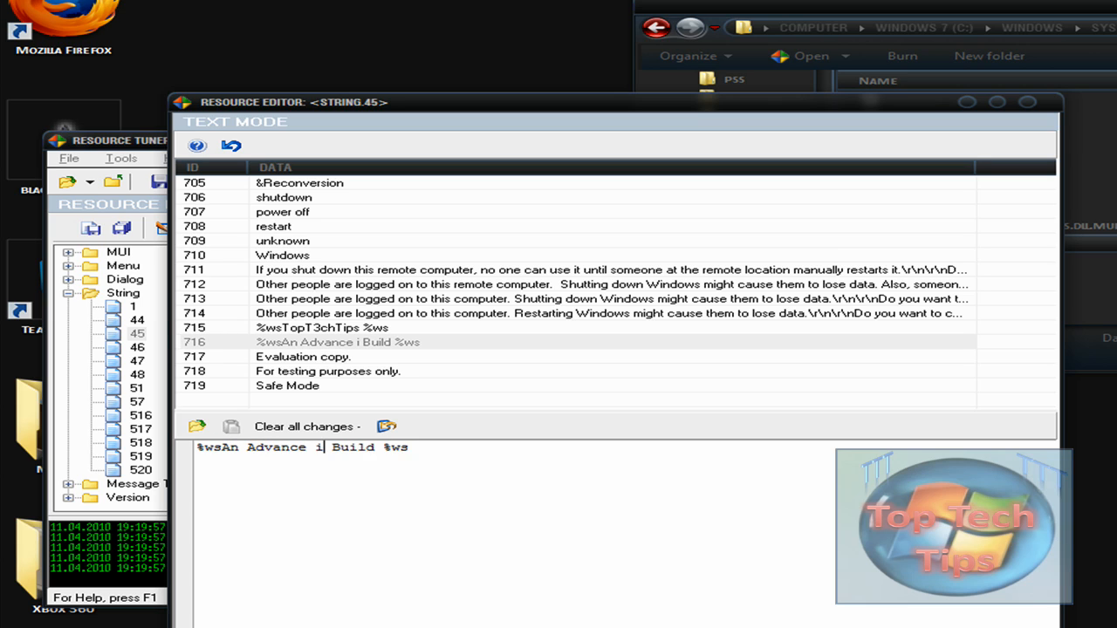
type("n Technop")
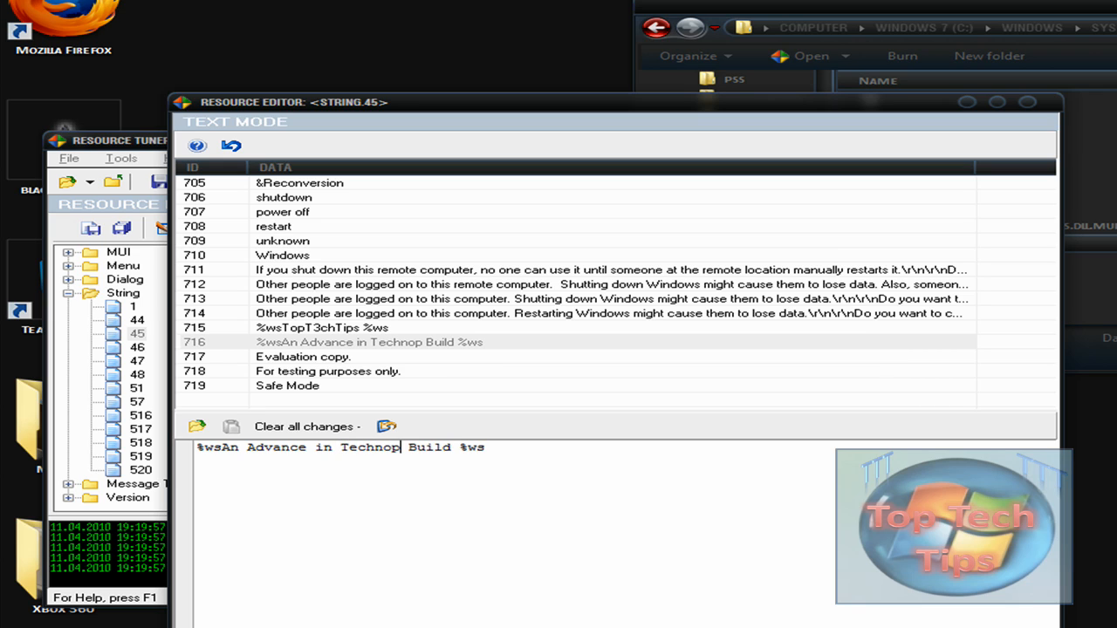
key("Backspace")
type("log")
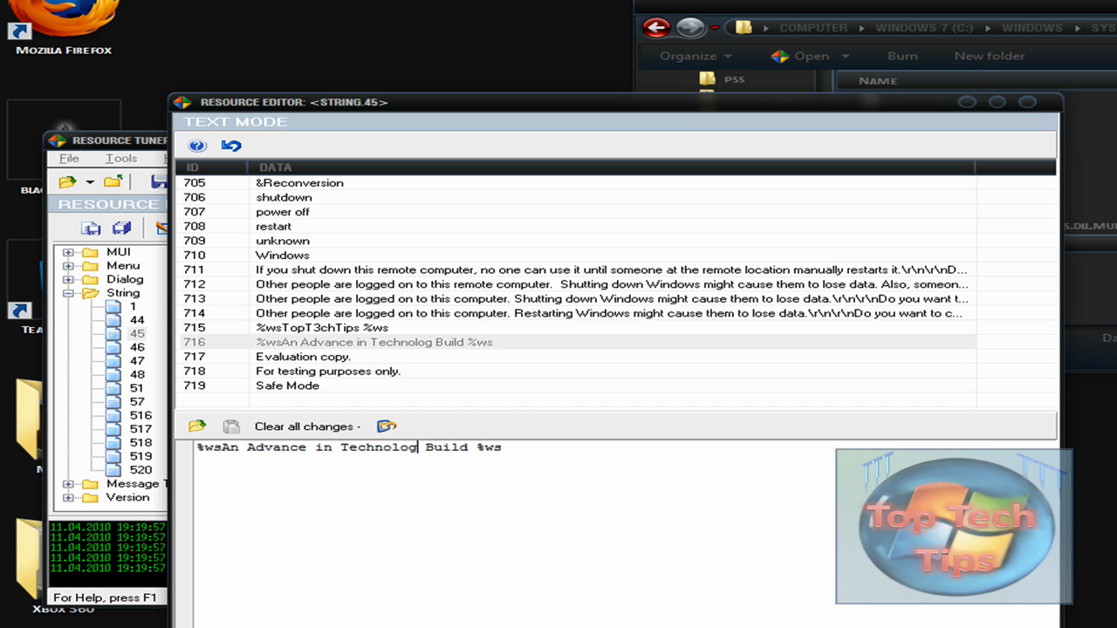
type("y")
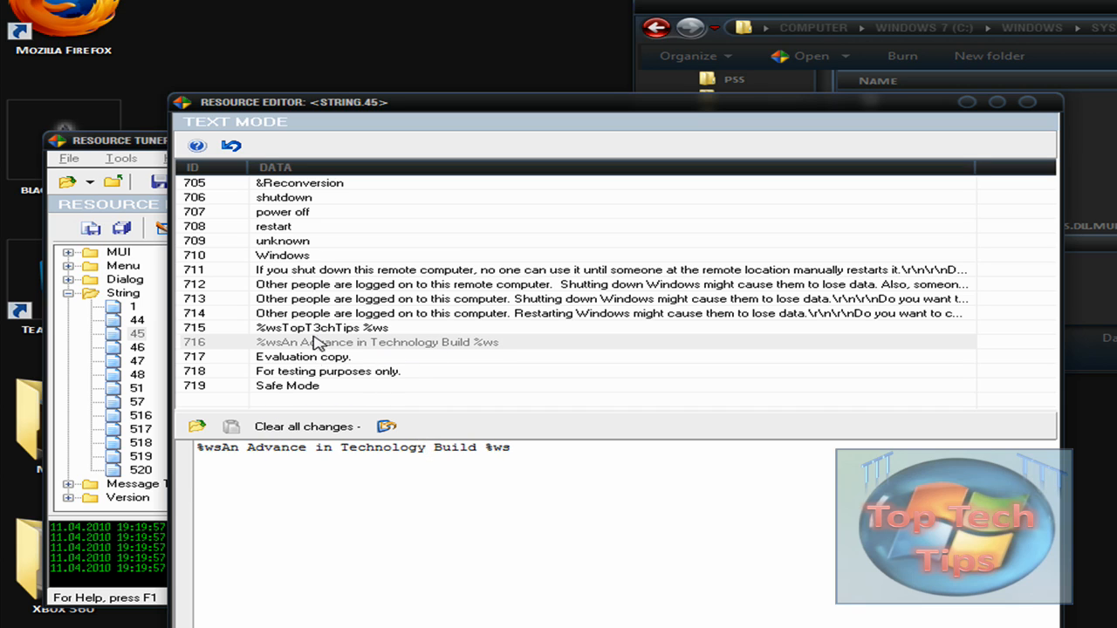
mouse_move(343, 356)
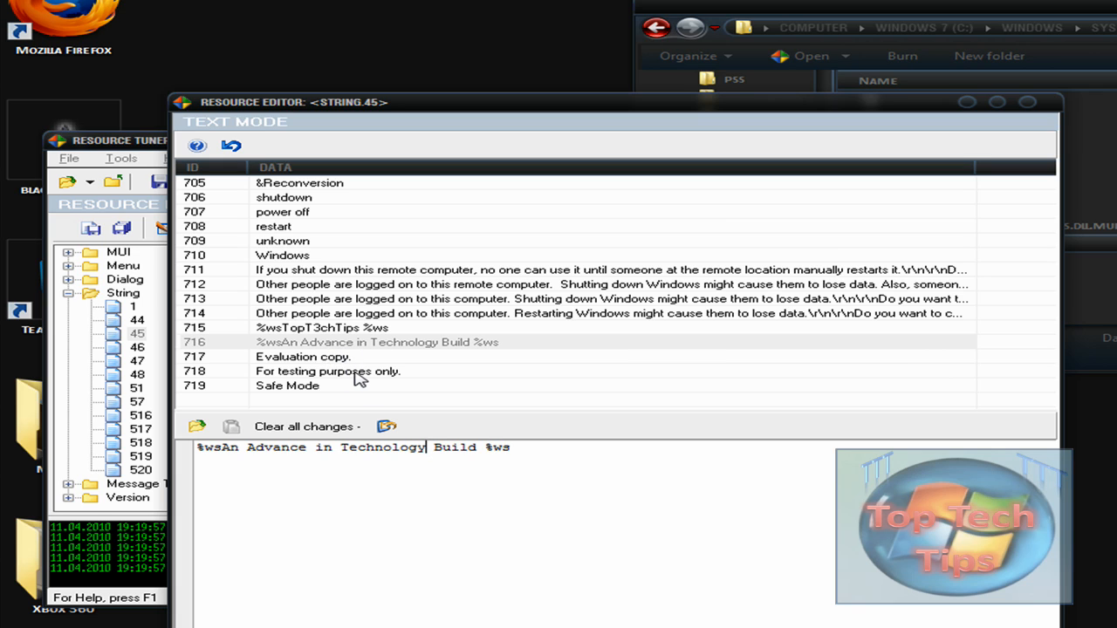
mouse_move(301, 266)
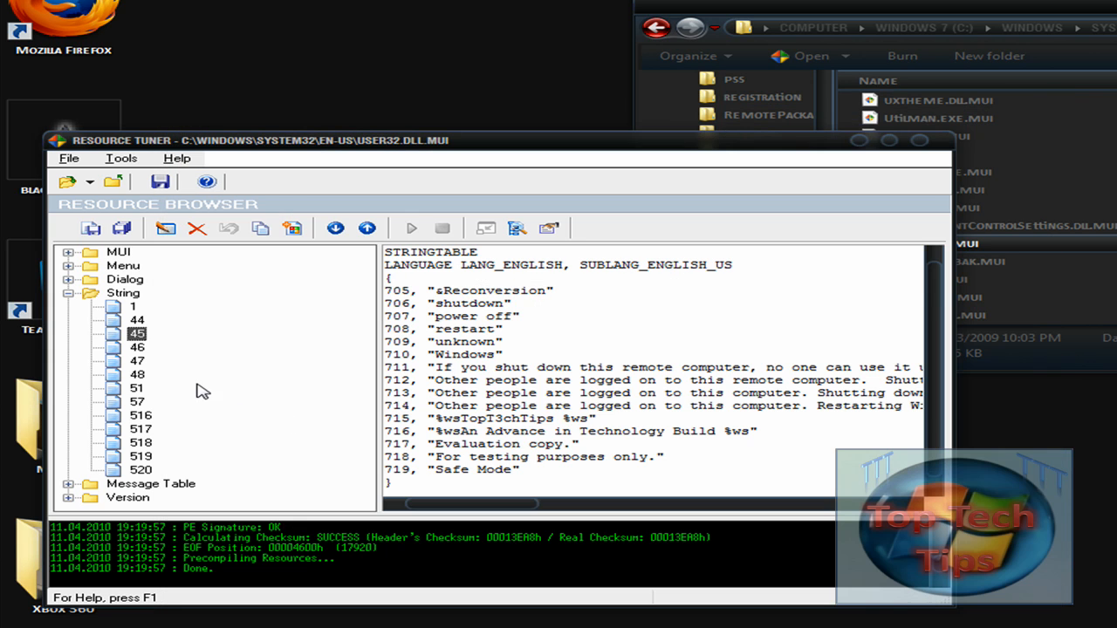
Review string tables 46, 47, 51, 57, 516, 517, 518 and 520
left_click(139, 344)
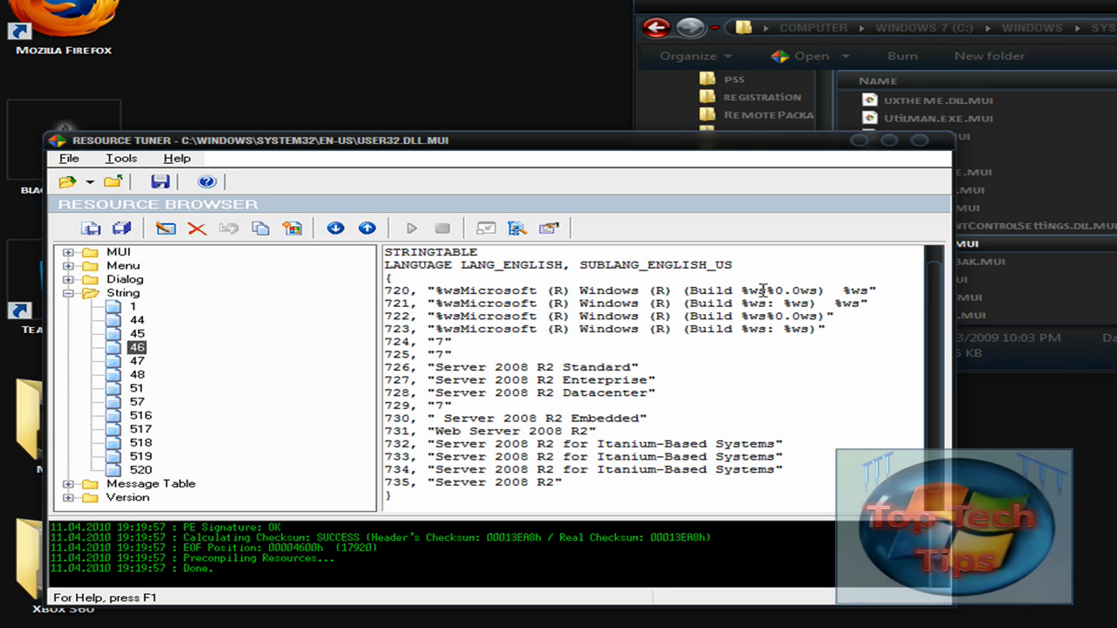
left_click(138, 361)
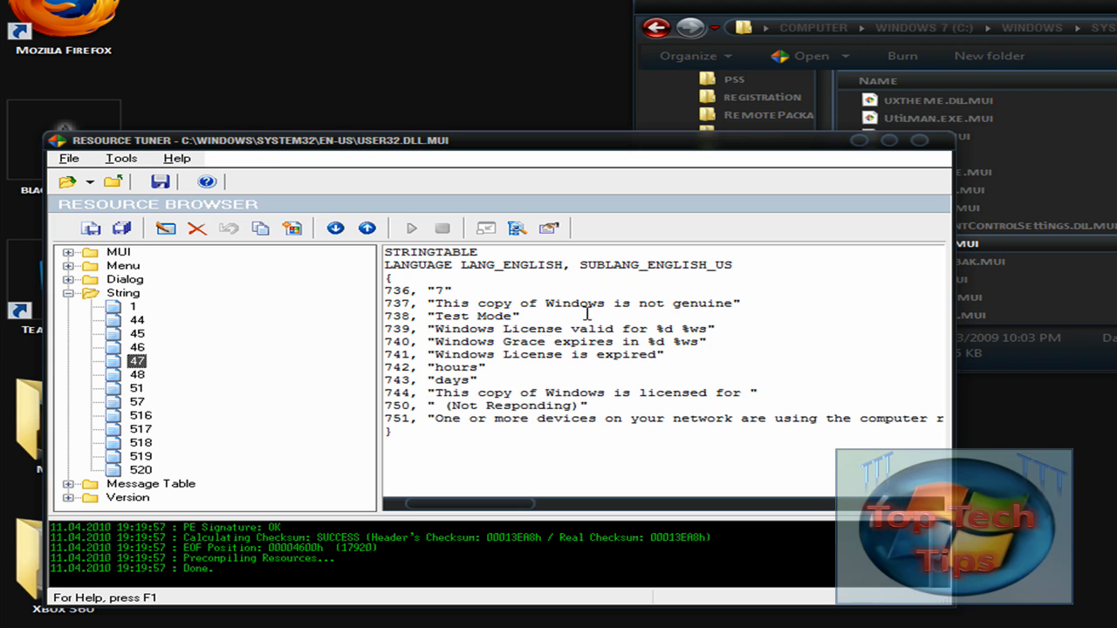
left_click(136, 387)
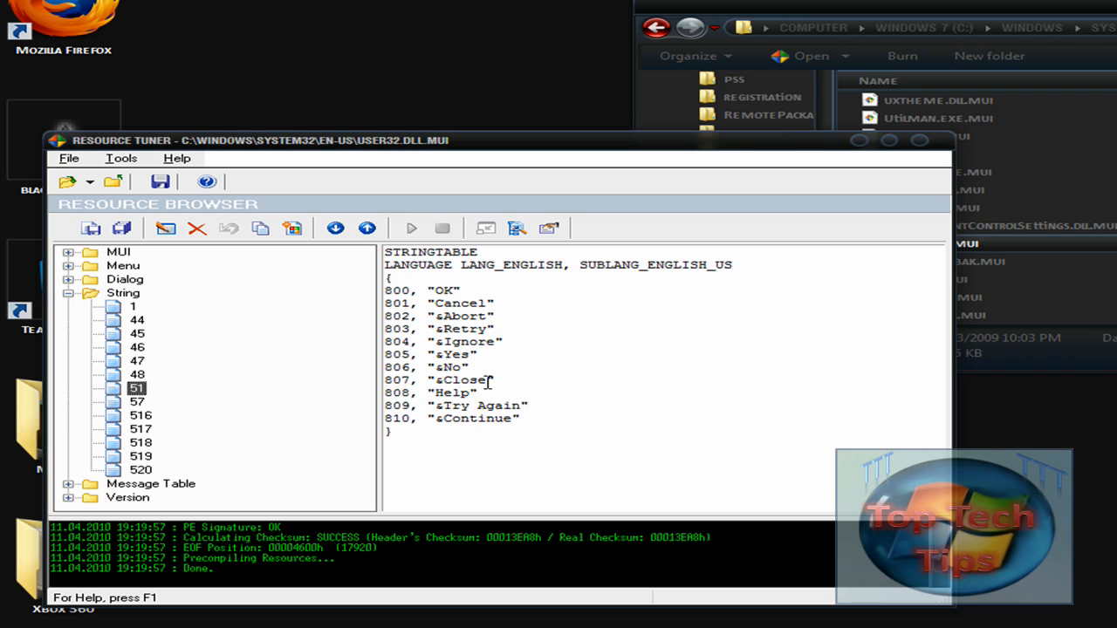
left_click(138, 401)
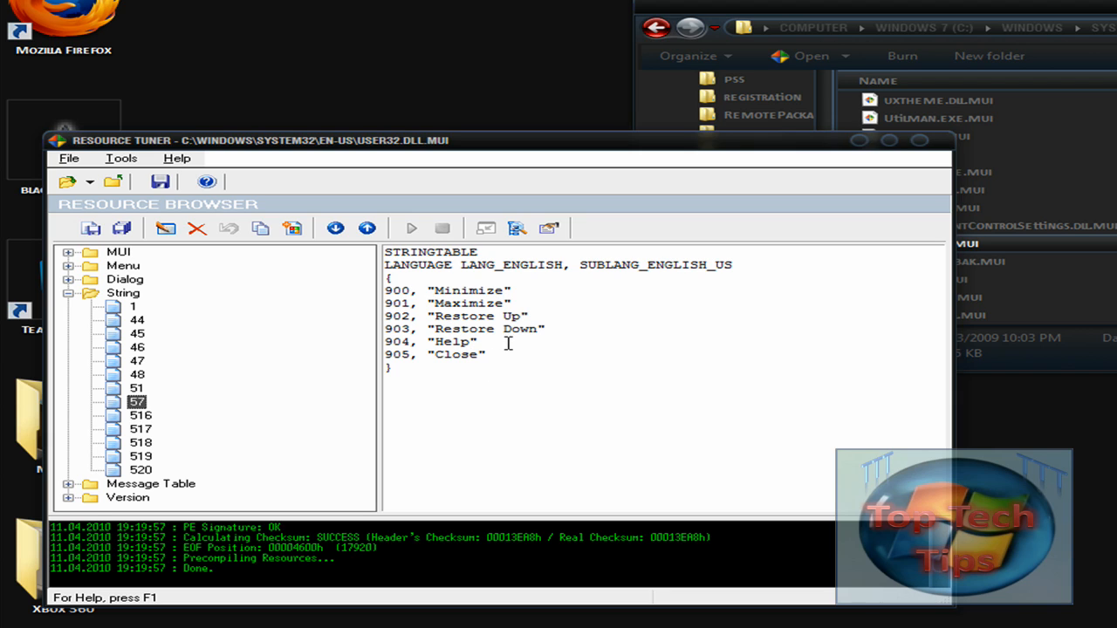
left_click(140, 415)
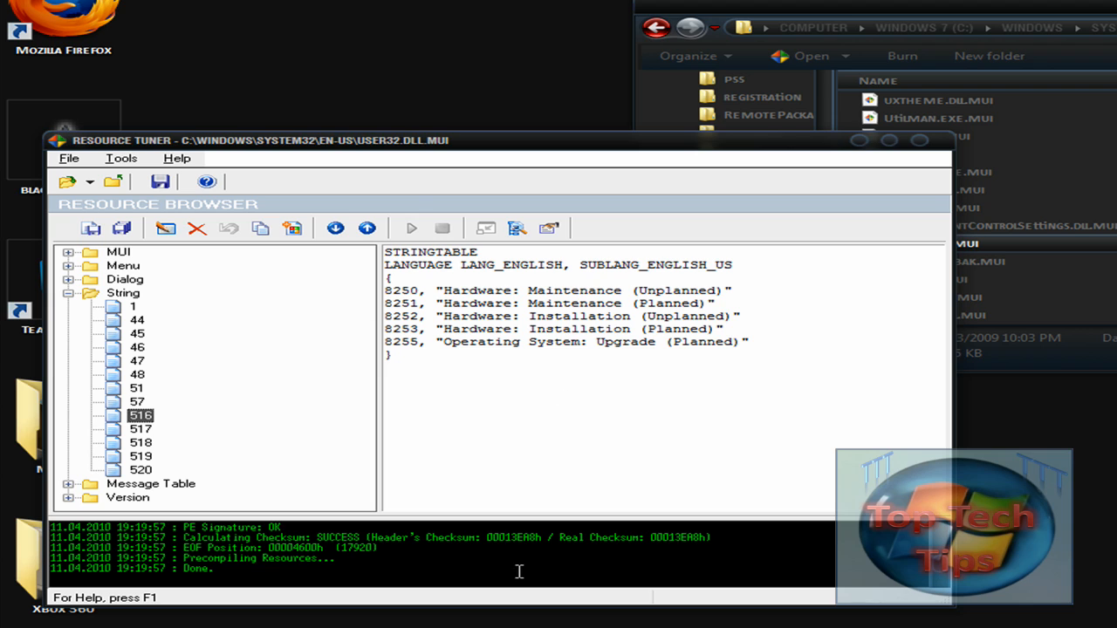
left_click(147, 429)
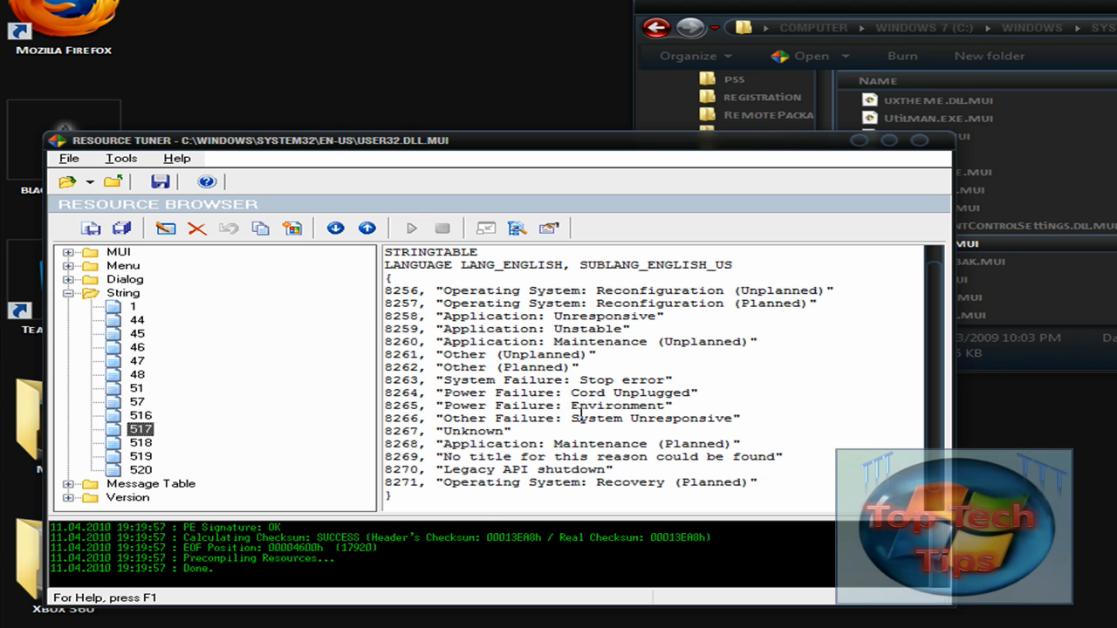
mouse_move(574, 493)
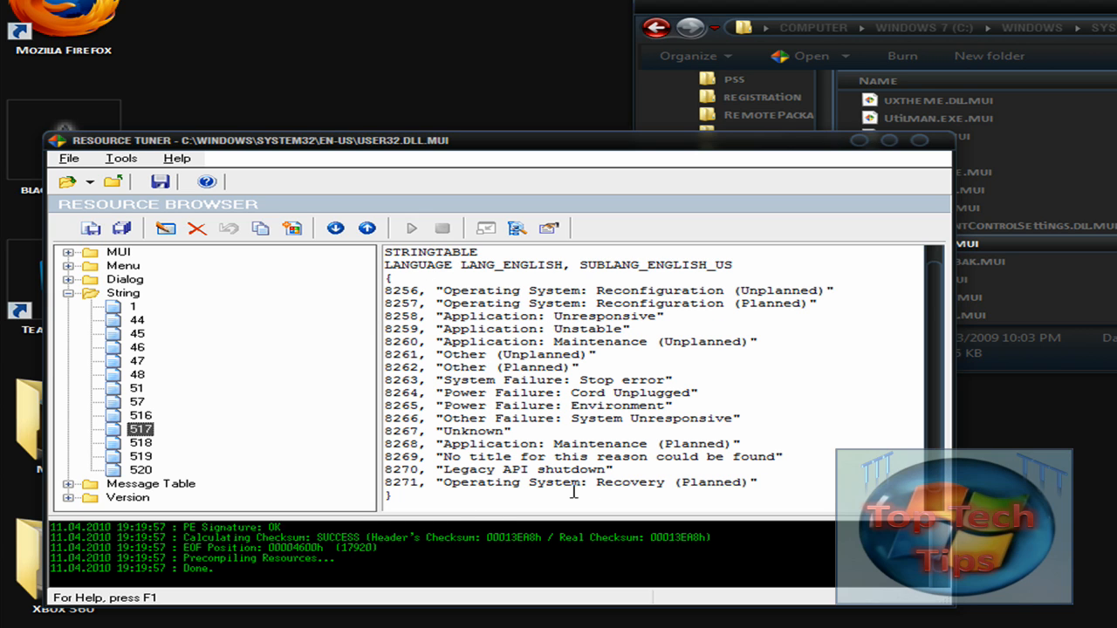
left_click(140, 443)
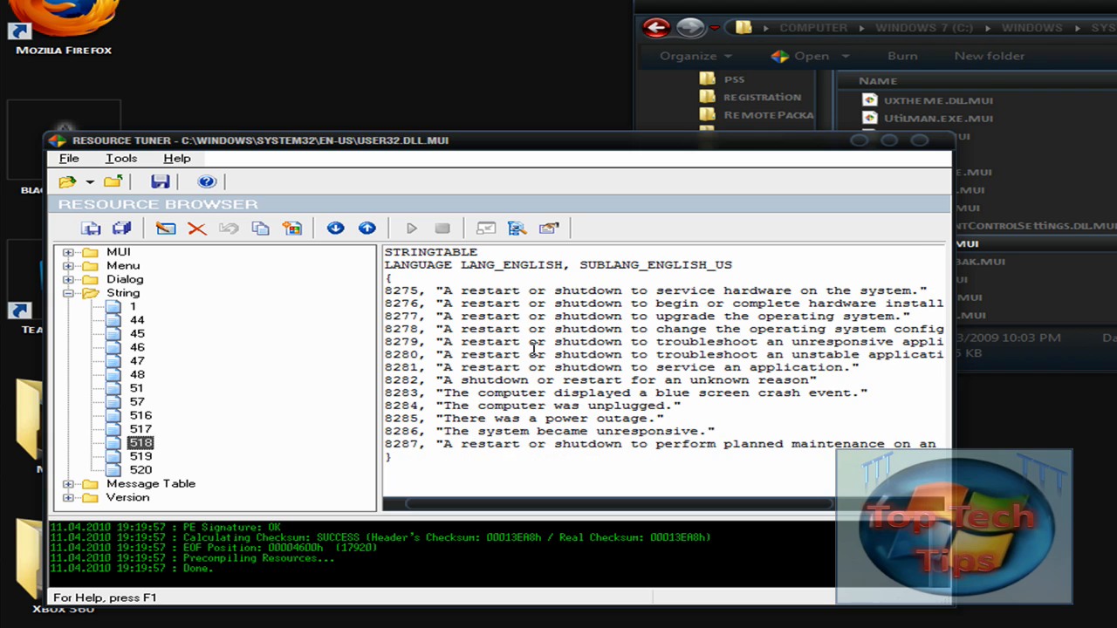
mouse_move(511, 396)
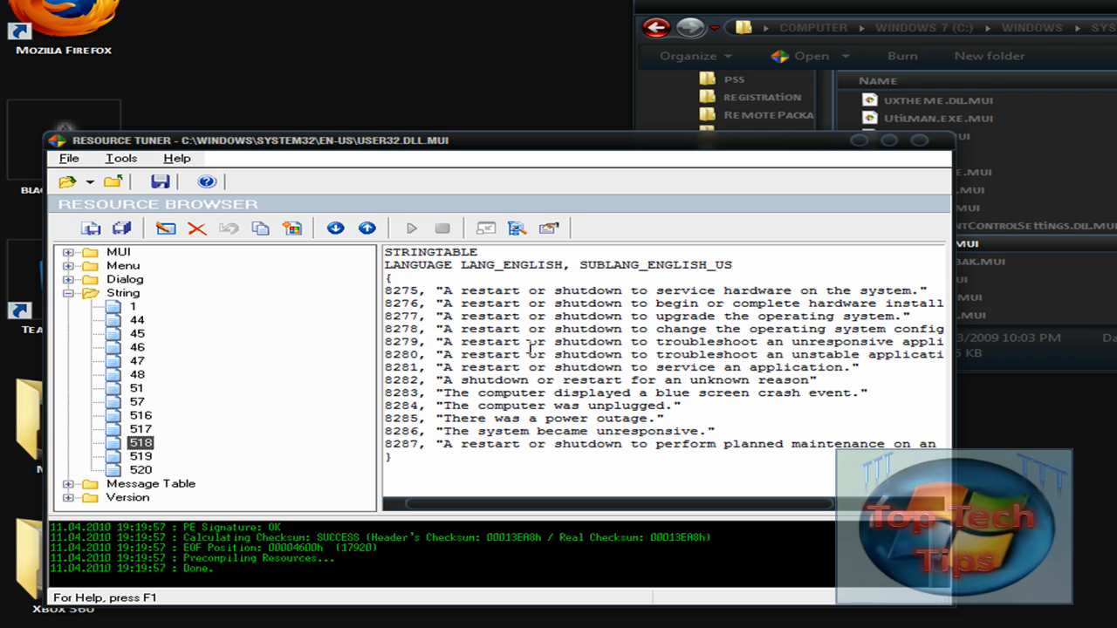
left_click(137, 456)
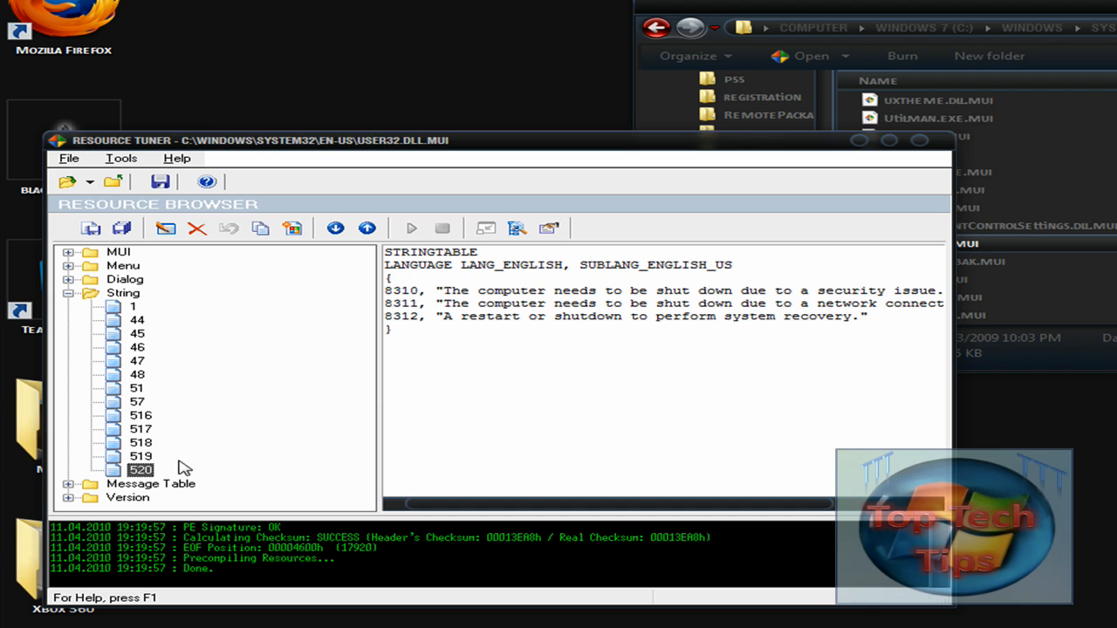
mouse_move(78, 514)
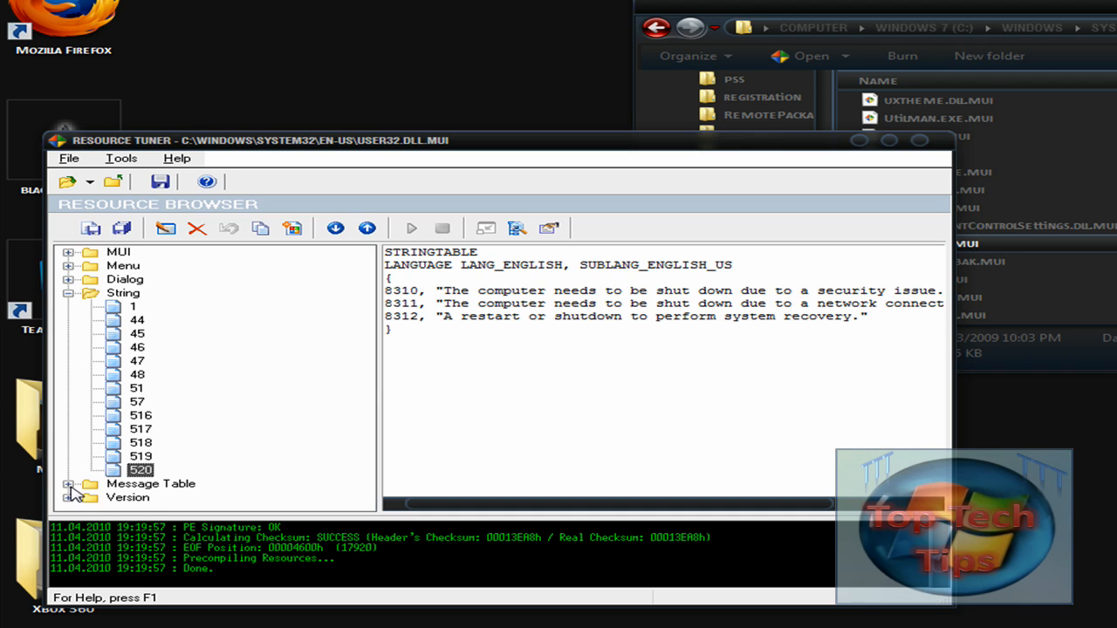
Expand the Dialog and Version resource groups in the tree
left_click(74, 279)
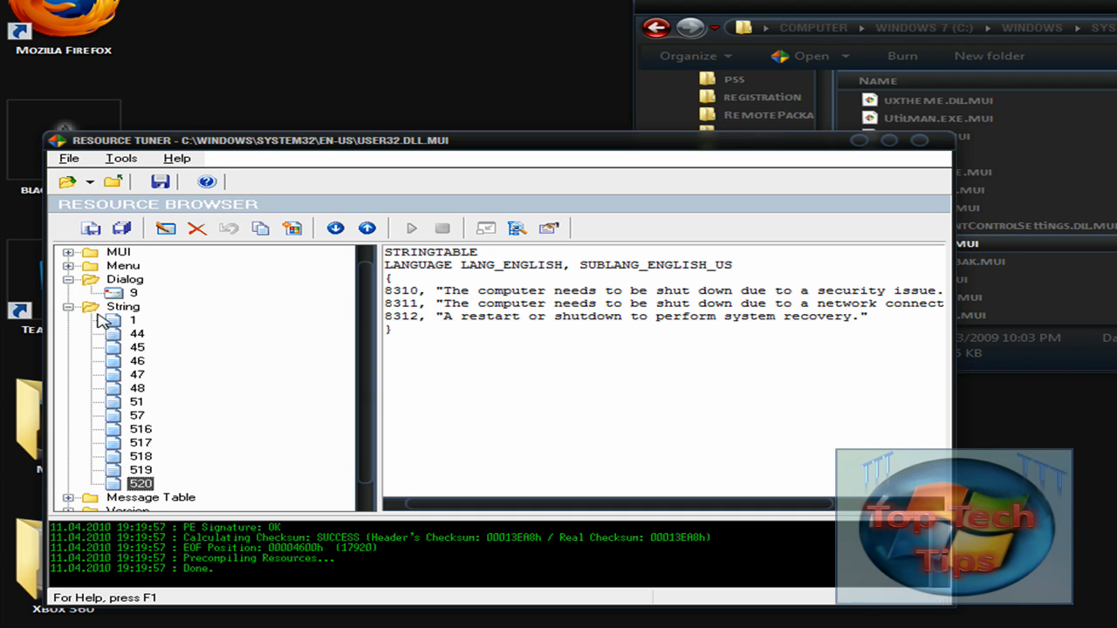
double_click(141, 502)
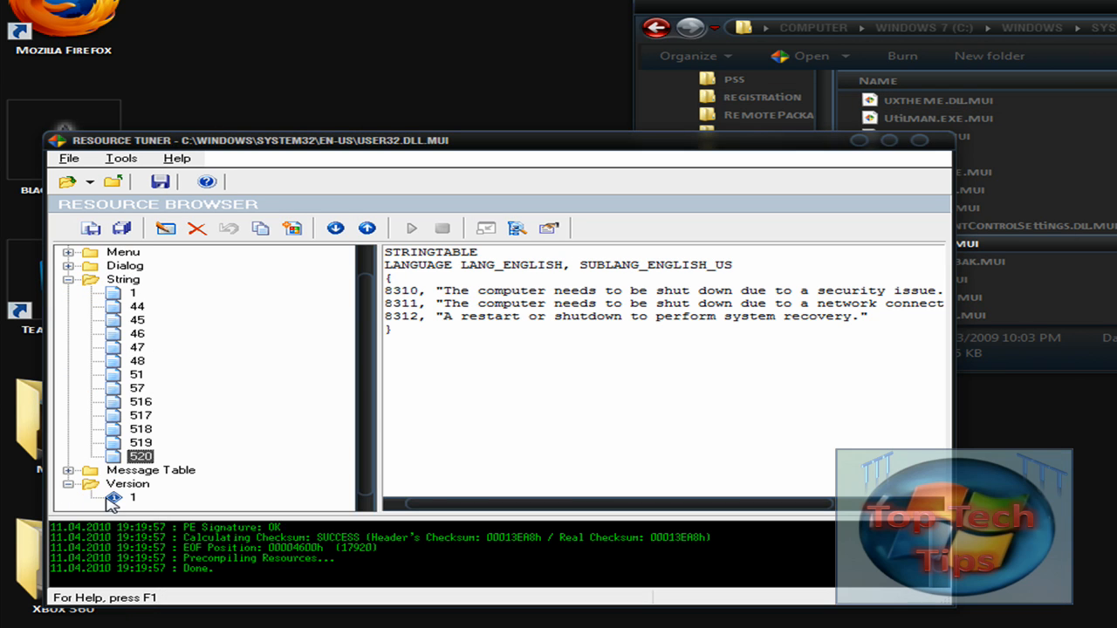
Show Version resource 1 with file version 6.1.7600.16385
left_click(131, 495)
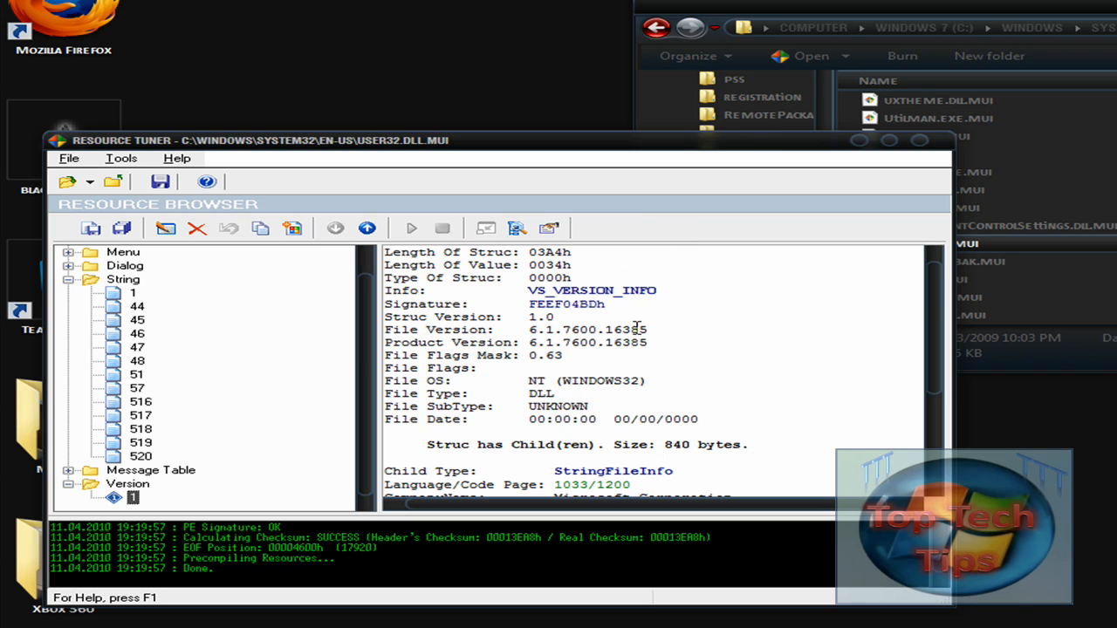
mouse_move(510, 166)
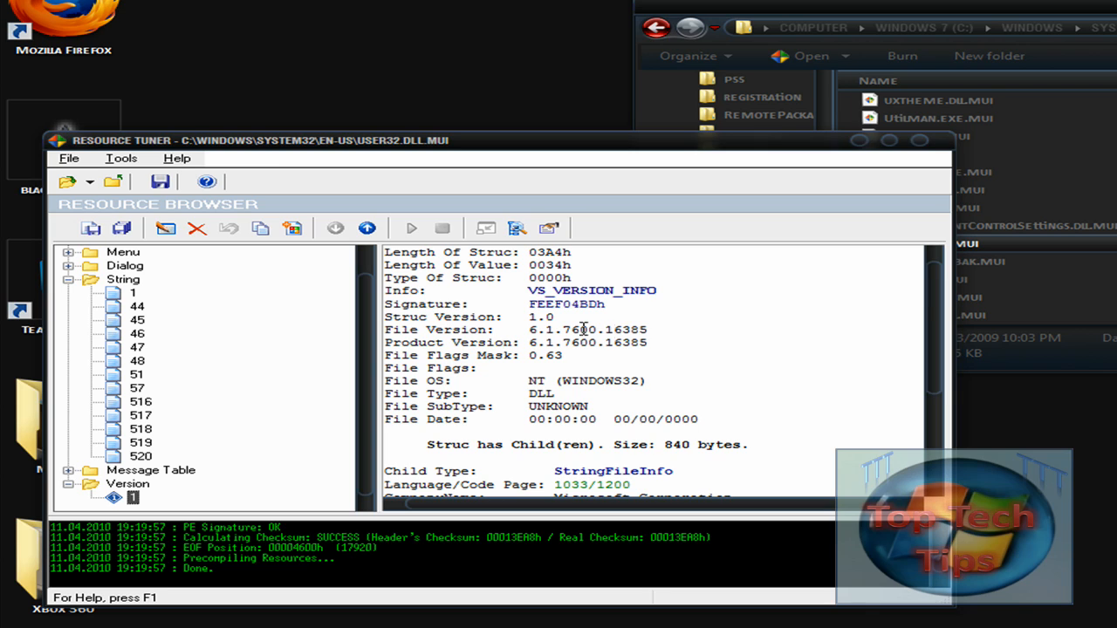
mouse_move(652, 129)
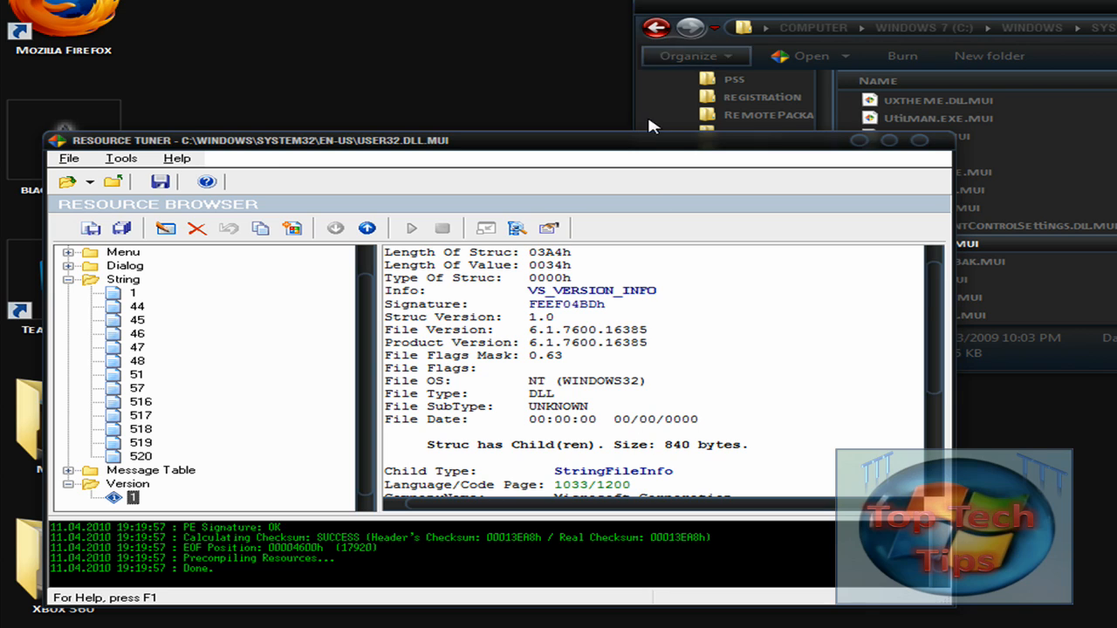
mouse_move(764, 78)
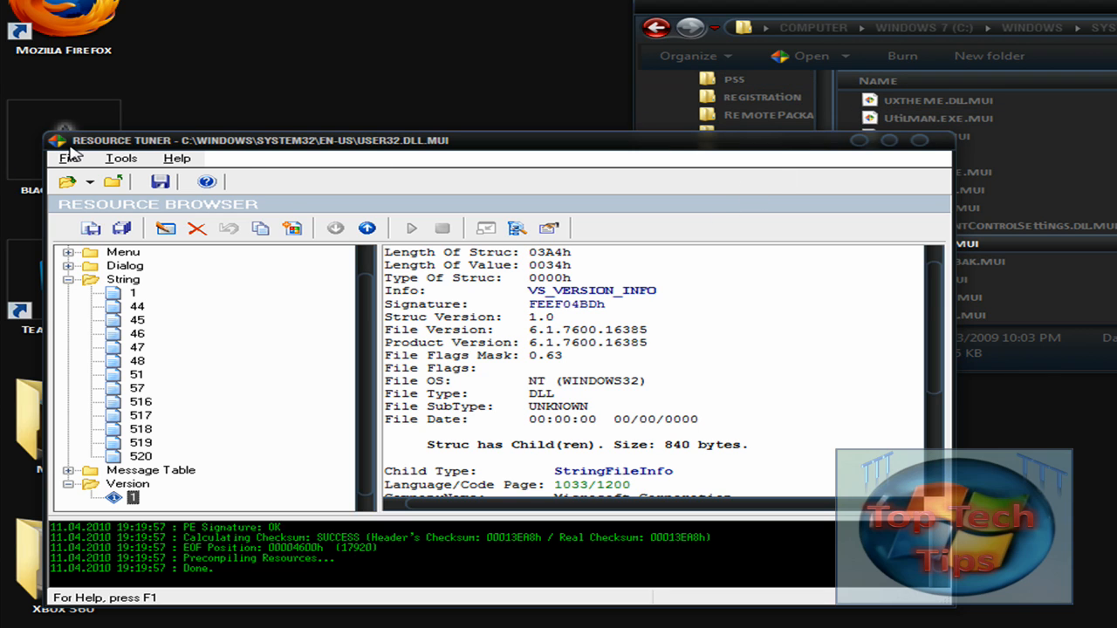
Save the edited user32.dll.mui via Save File As, keeping a .bak of the original
left_click(68, 158)
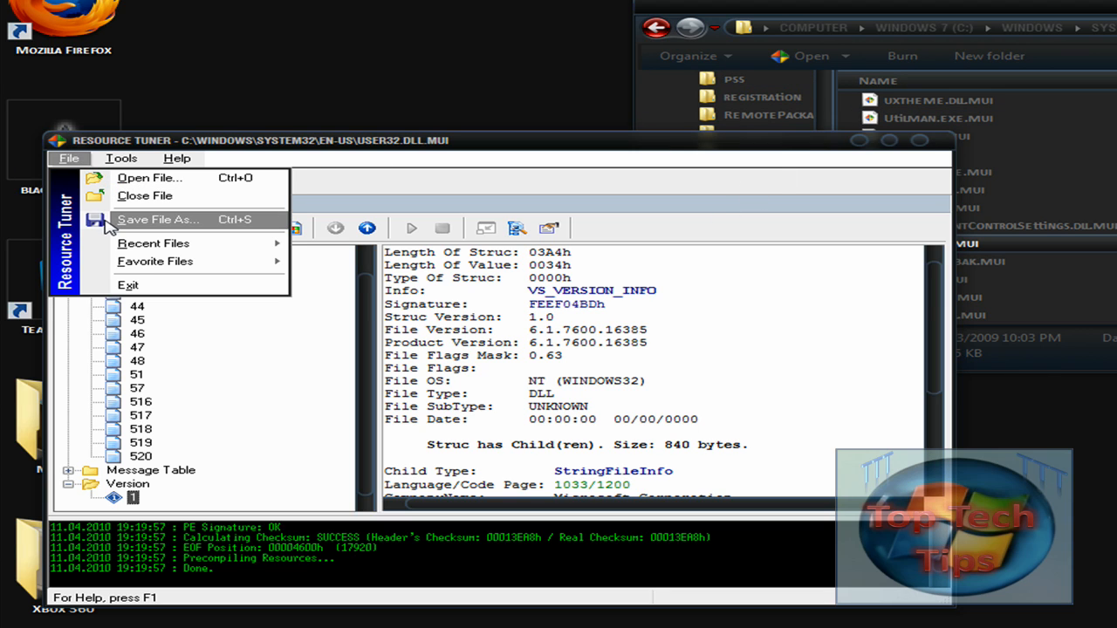
left_click(157, 219)
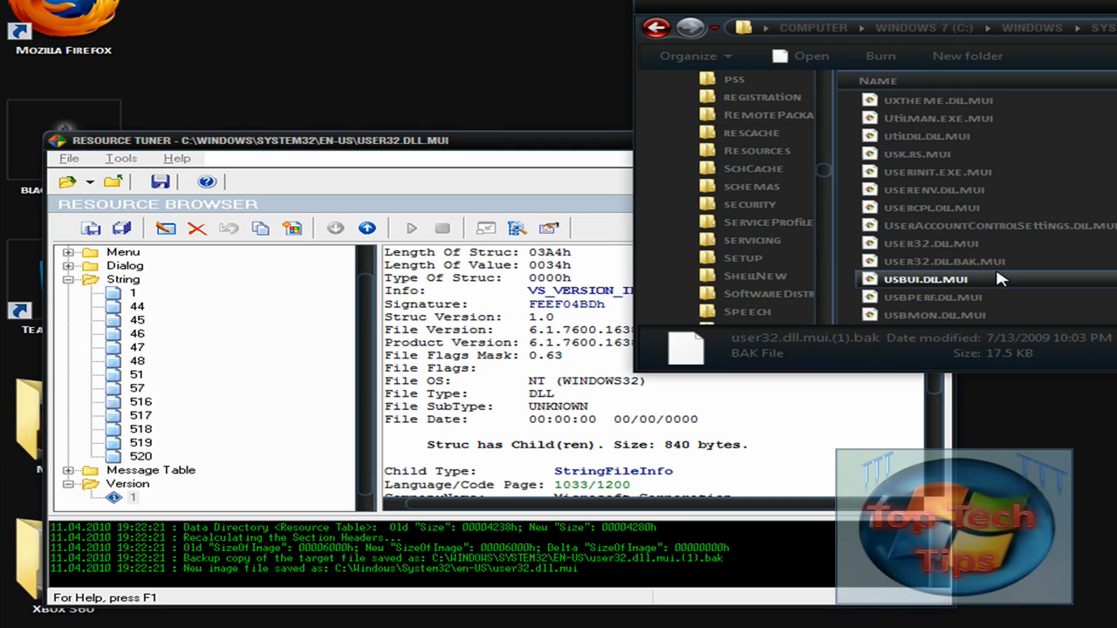
Select the saved user32.dll.mui in Explorer and bring up its context menu
left_click(922, 243)
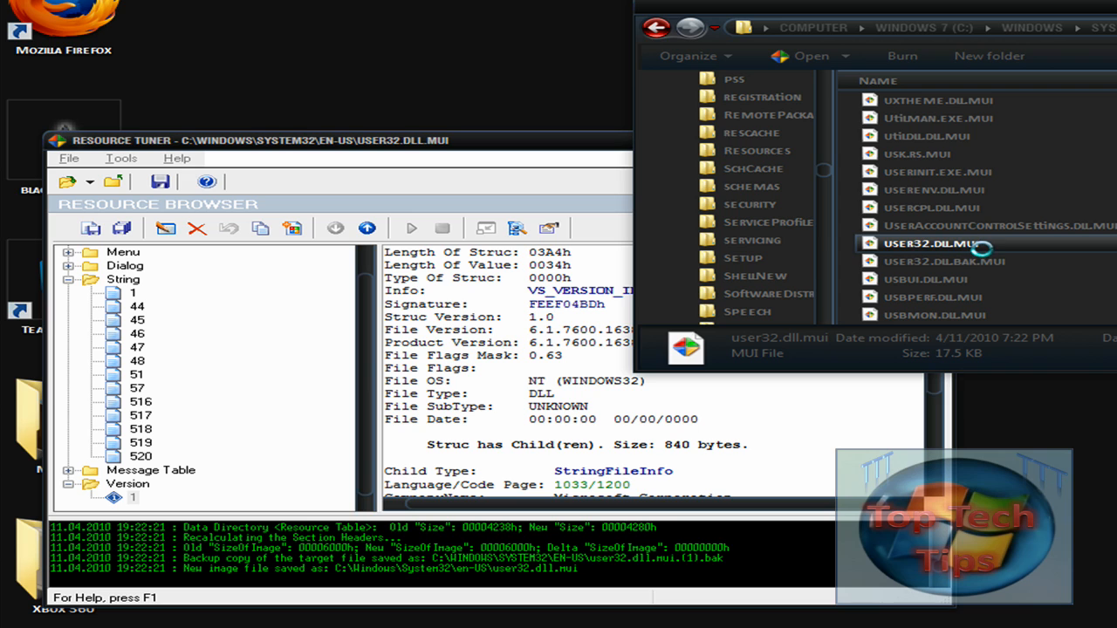
right_click(931, 243)
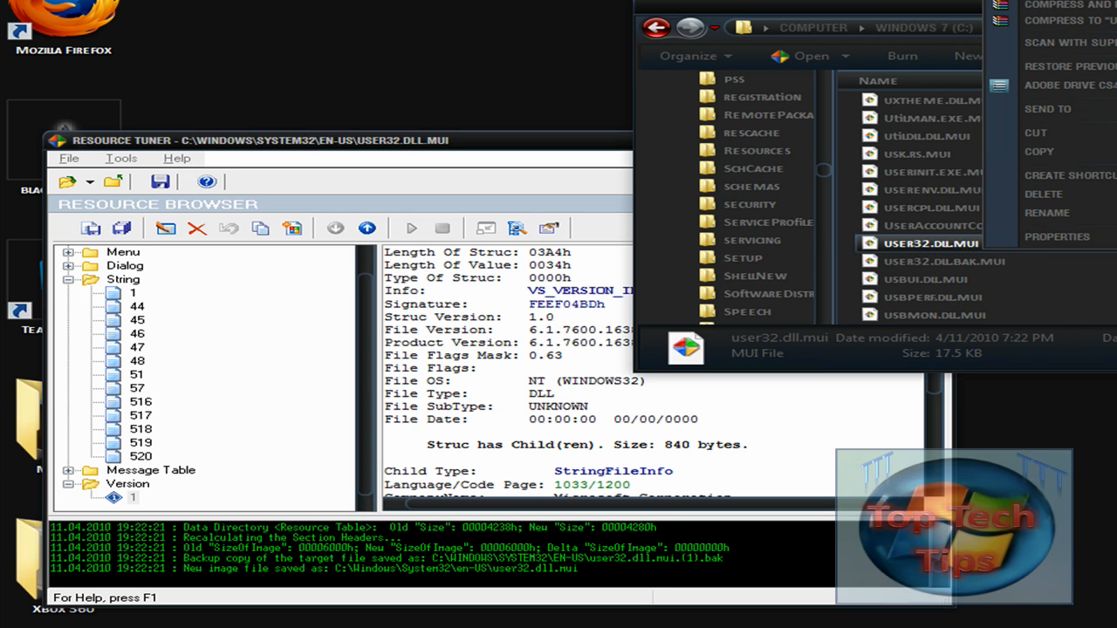